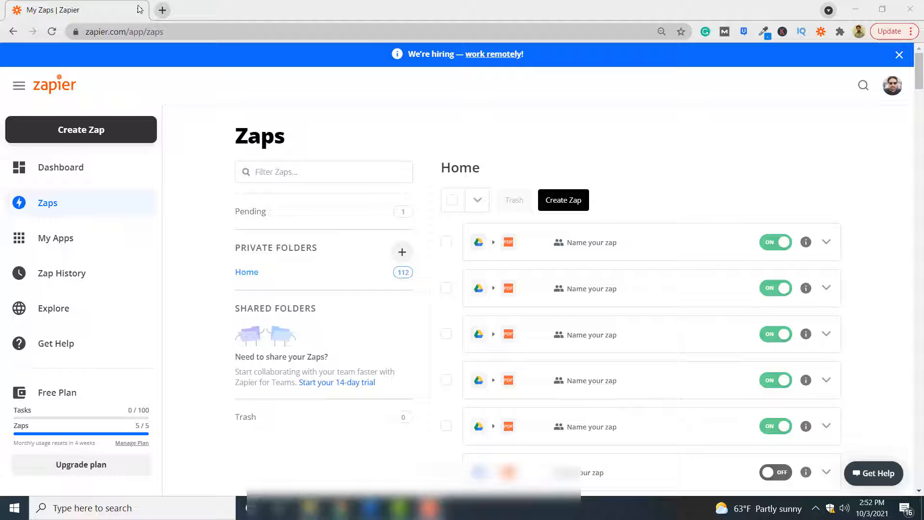
Create a new zap and choose Google Sheets as the trigger app via the 'google' search.
{"action": "left_click", "coordinate": [81, 129]}
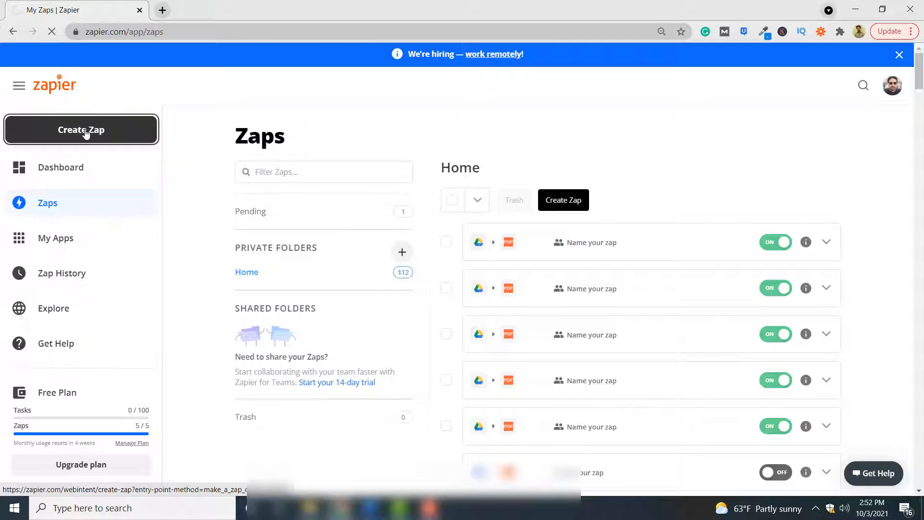
{"action": "left_click", "coordinate": [81, 129]}
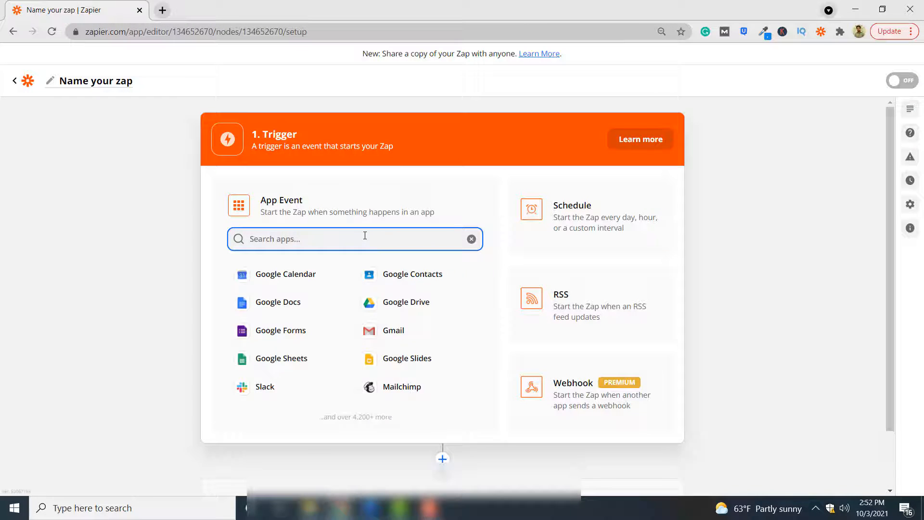
{"action": "type", "text": "google"}
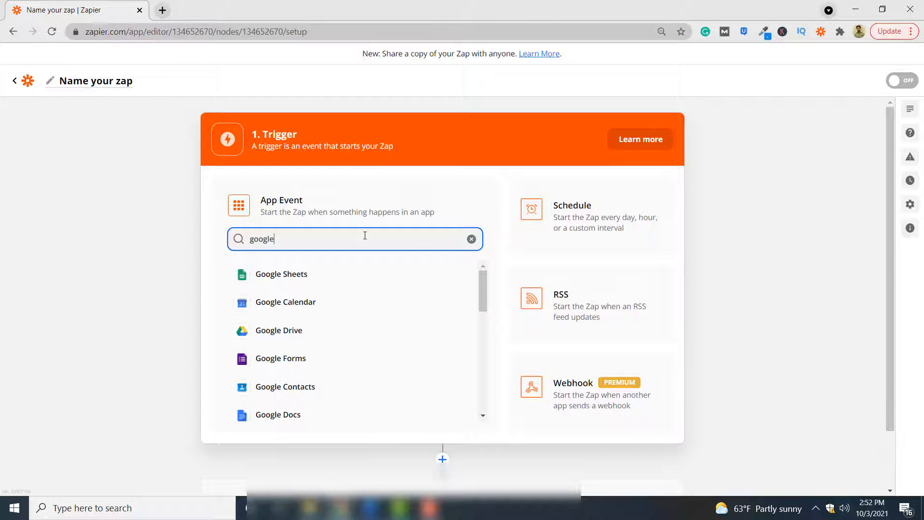
{"action": "left_click", "coordinate": [280, 273]}
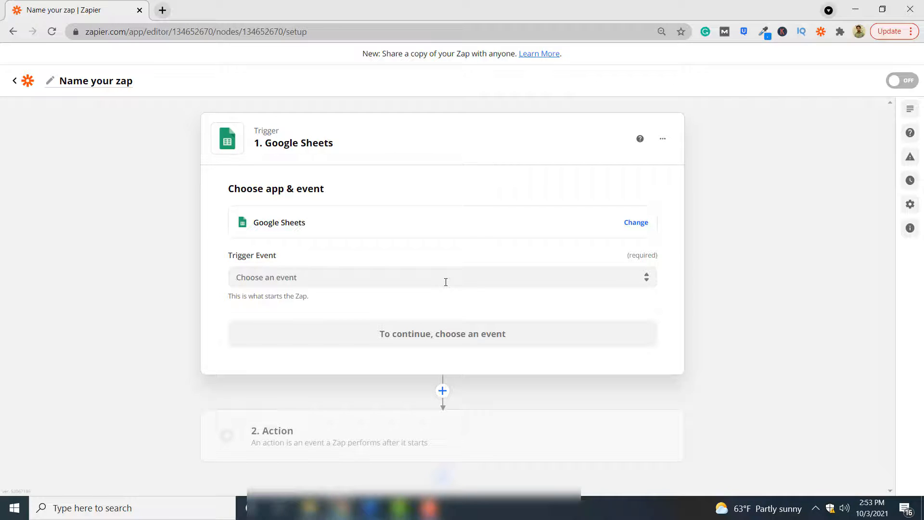
Set the trigger event to New Worksheet and keep the connected Google Sheets account.
{"action": "left_click", "coordinate": [441, 277]}
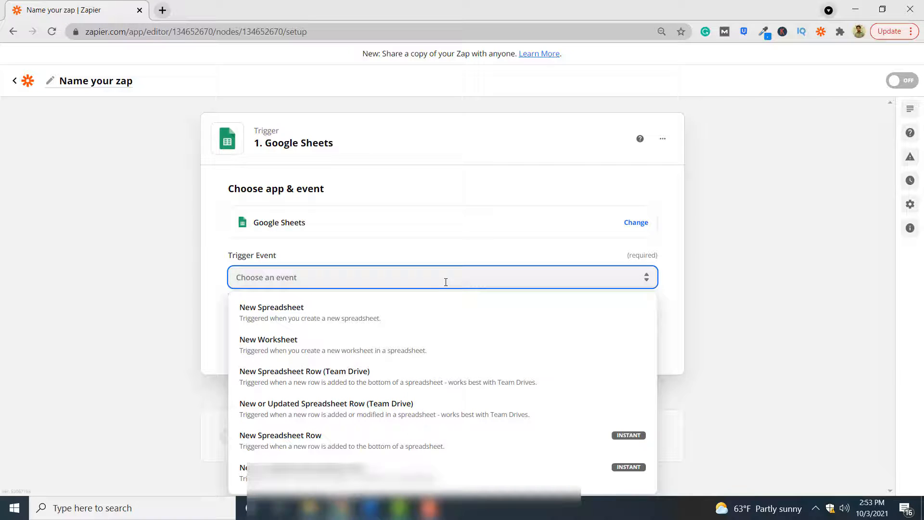
{"action": "mouse_move", "coordinate": [365, 348]}
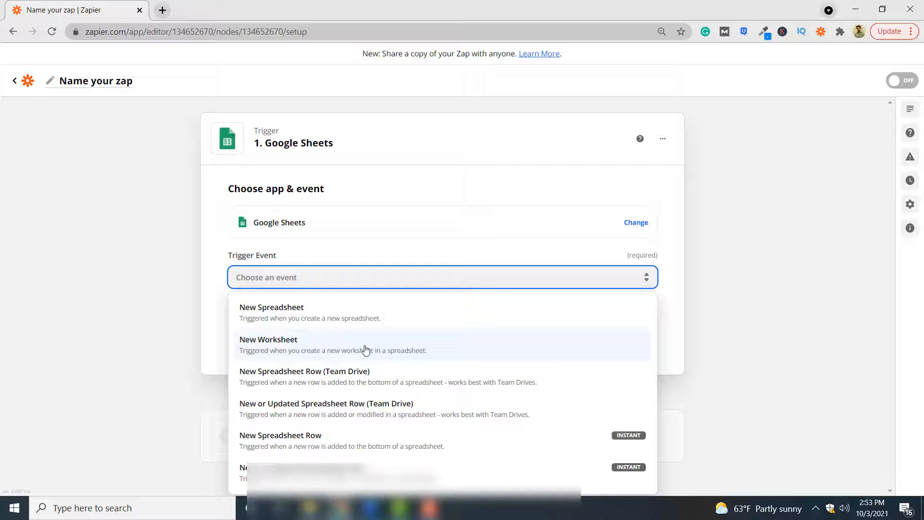
{"action": "left_click", "coordinate": [268, 344]}
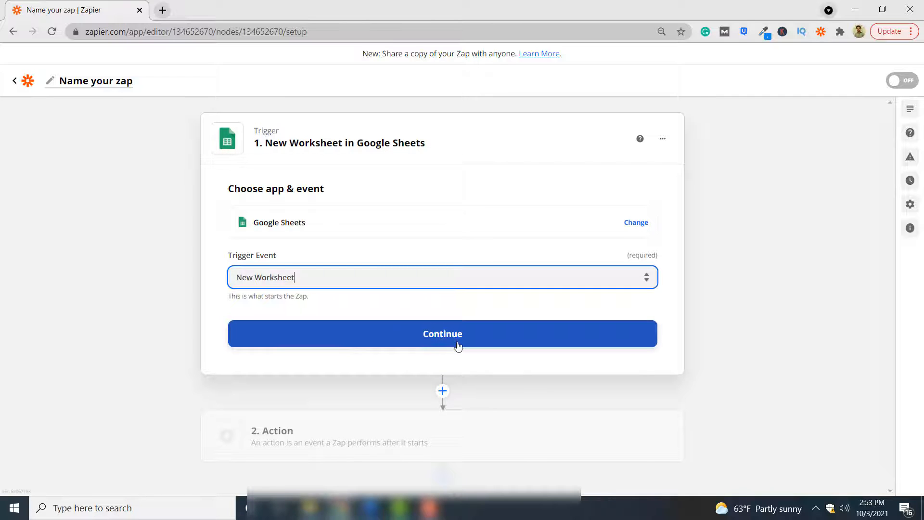
{"action": "left_click", "coordinate": [442, 334]}
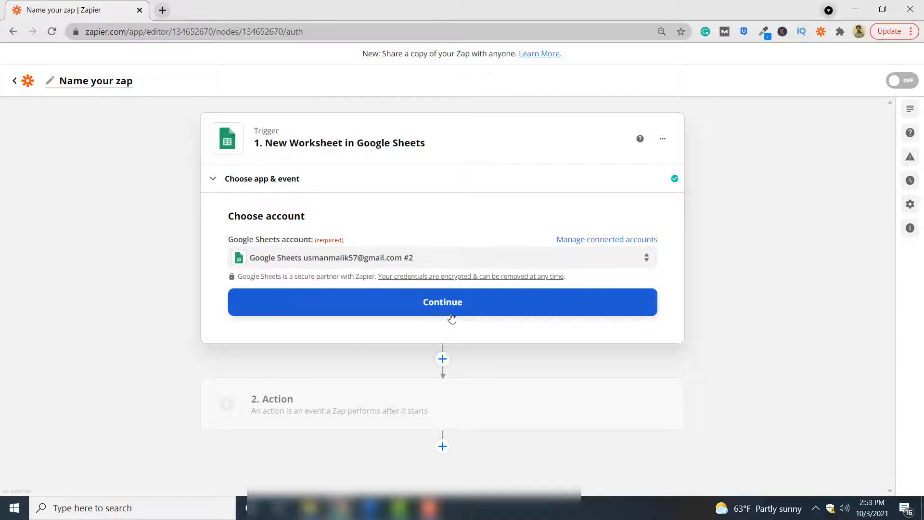
{"action": "left_click", "coordinate": [441, 301]}
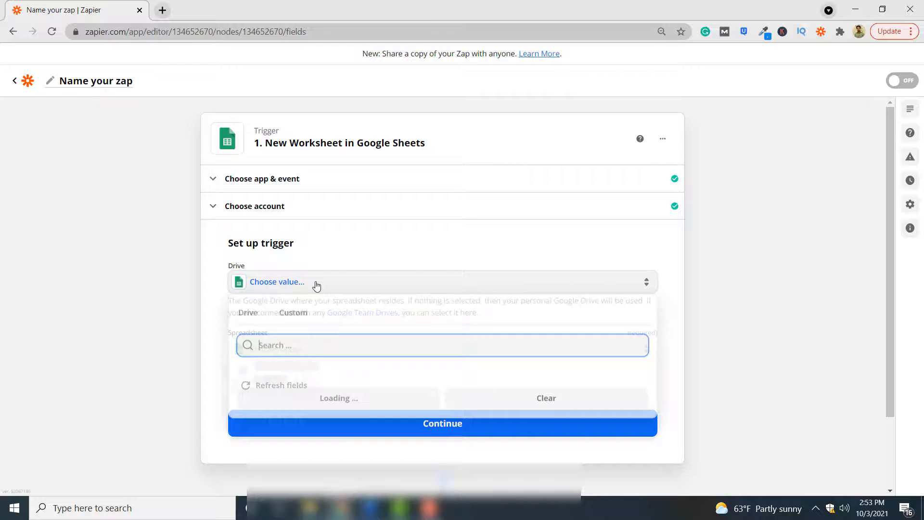
Point the trigger at My Google Drive and the form-responses spreadsheet.
{"action": "left_click", "coordinate": [279, 281]}
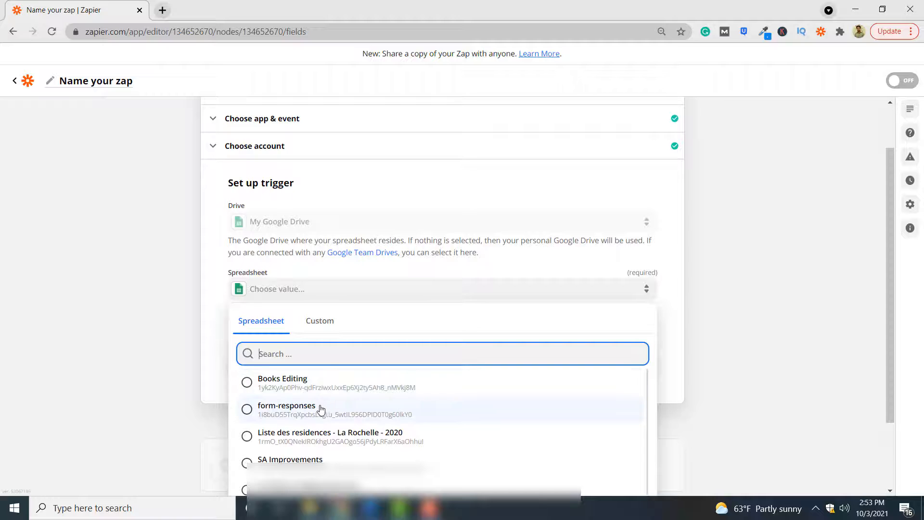
{"action": "left_click", "coordinate": [286, 405]}
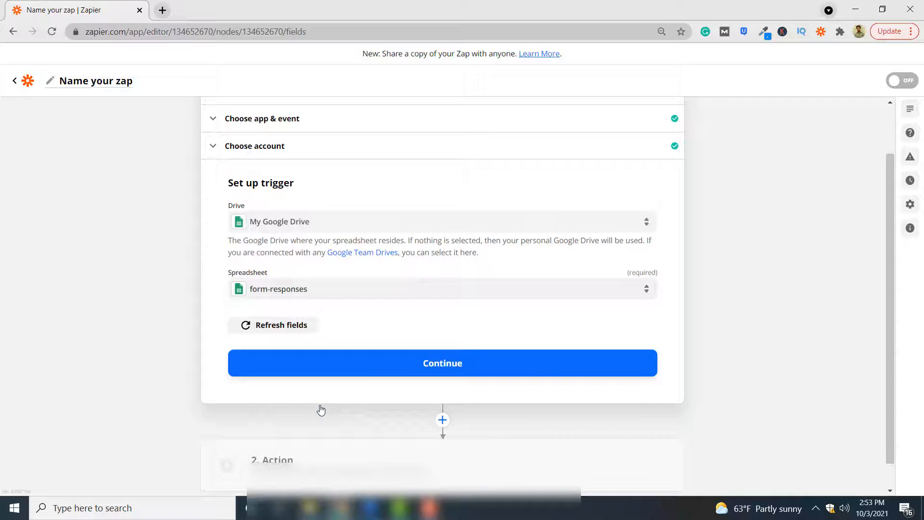
{"action": "mouse_move", "coordinate": [487, 385]}
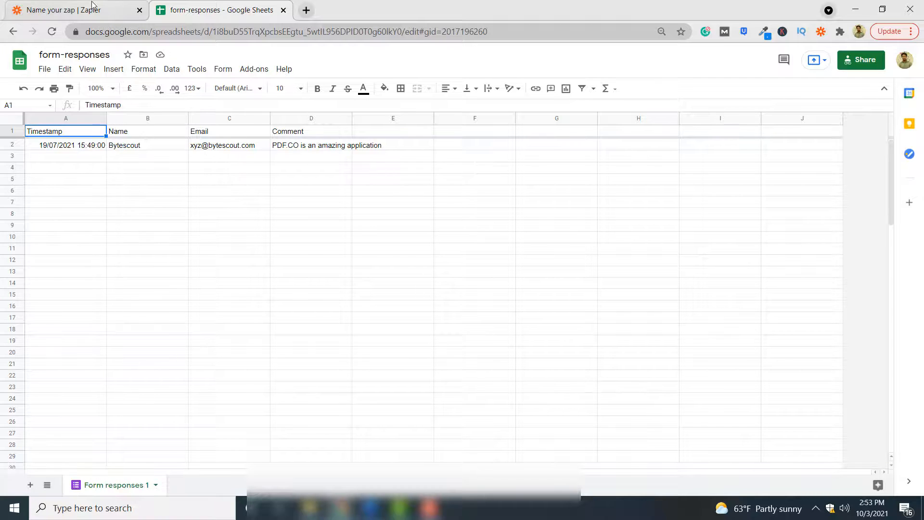
Return from the form-responses sheet tab to the zap editor's trigger test.
{"action": "left_click", "coordinate": [70, 9]}
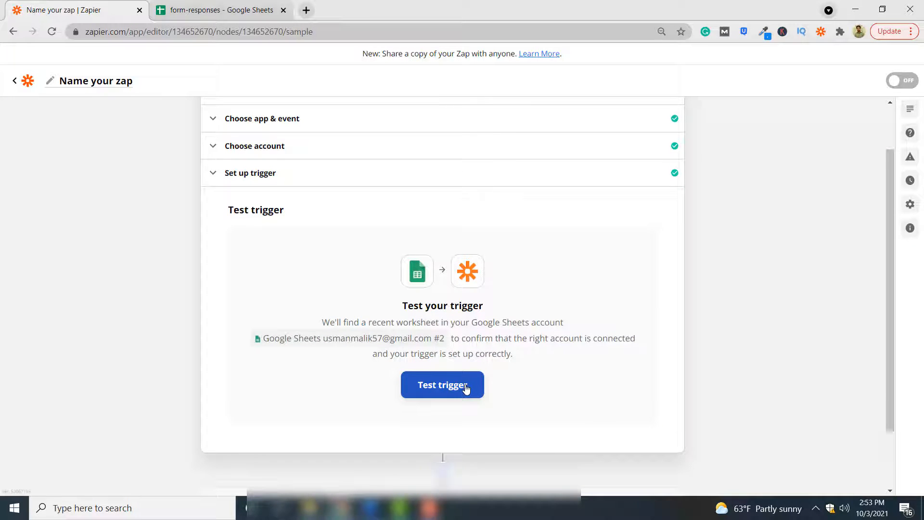
Test the trigger, finding the Form responses 1 worksheet, and continue to the action step.
{"action": "left_click", "coordinate": [442, 385]}
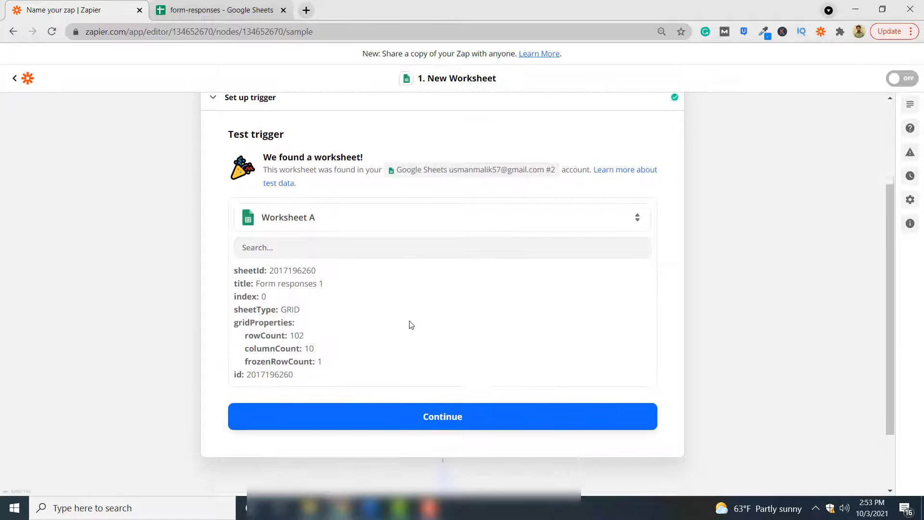
{"action": "left_click", "coordinate": [441, 415]}
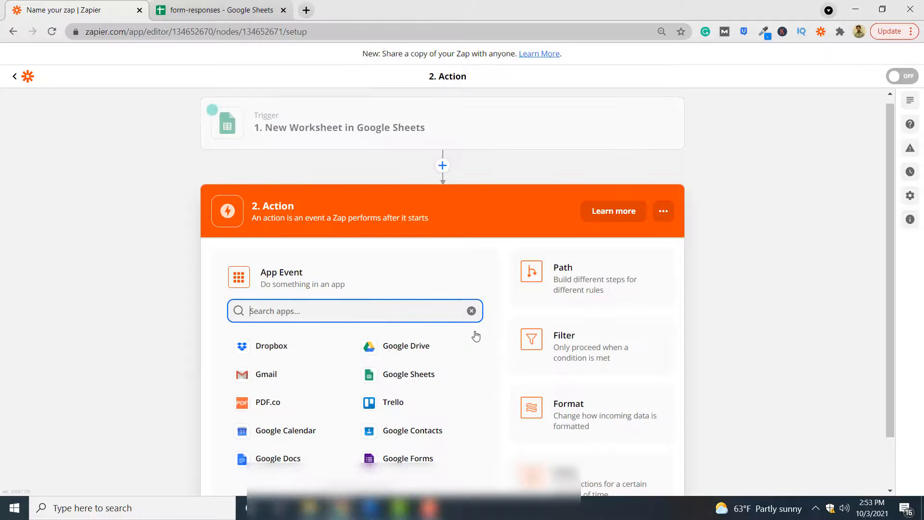
{"action": "mouse_move", "coordinate": [292, 405]}
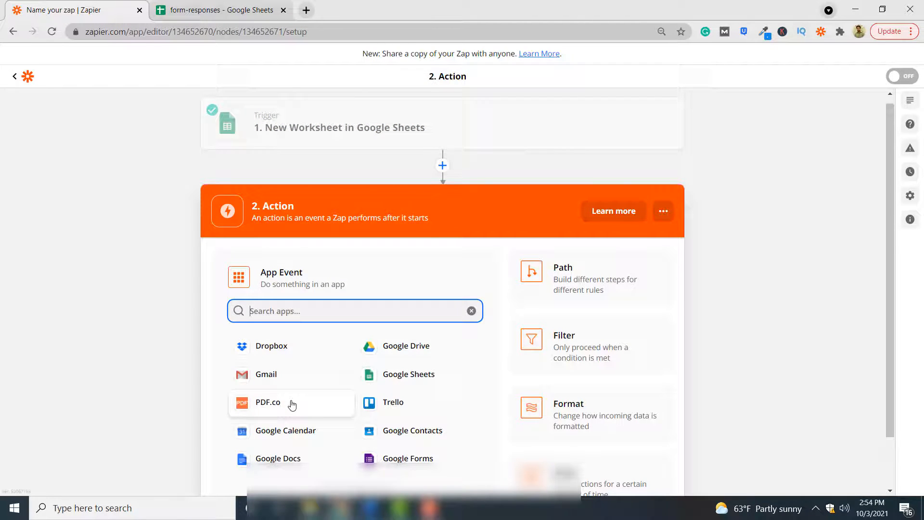
Make the action PDF.co's Anything to PDF Converter using the connected PDF.co account.
{"action": "left_click", "coordinate": [268, 402]}
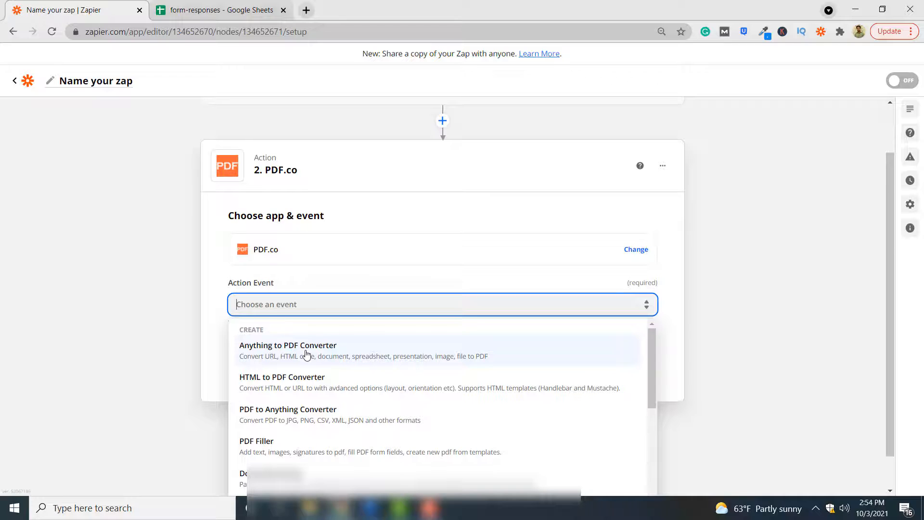
{"action": "left_click", "coordinate": [288, 345]}
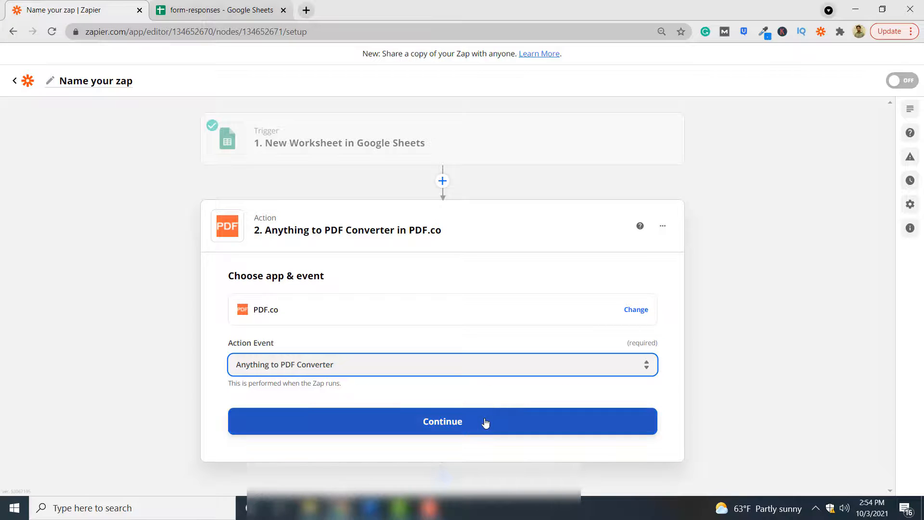
{"action": "left_click", "coordinate": [441, 420]}
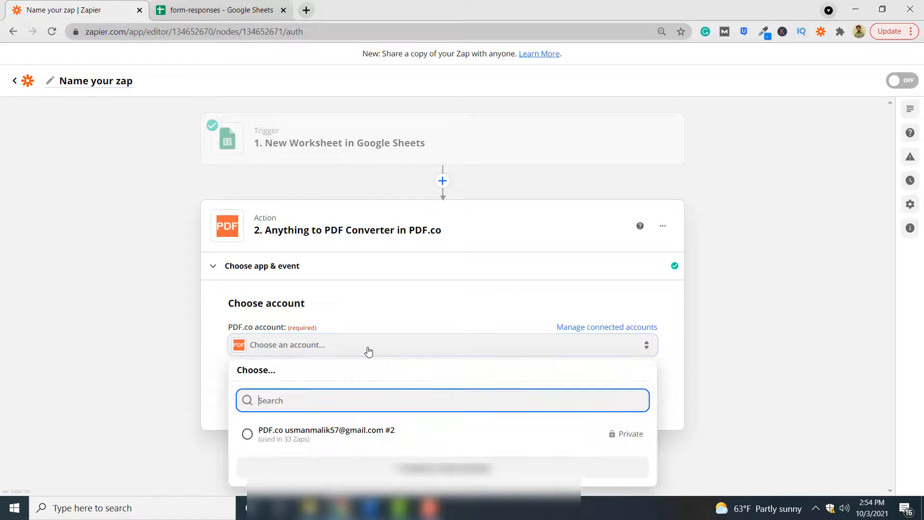
{"action": "left_click", "coordinate": [327, 433]}
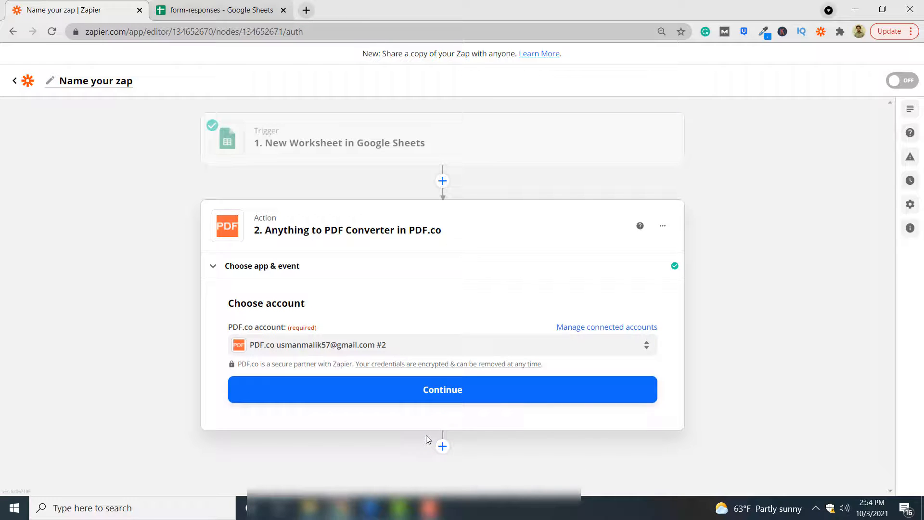
{"action": "left_click", "coordinate": [442, 389]}
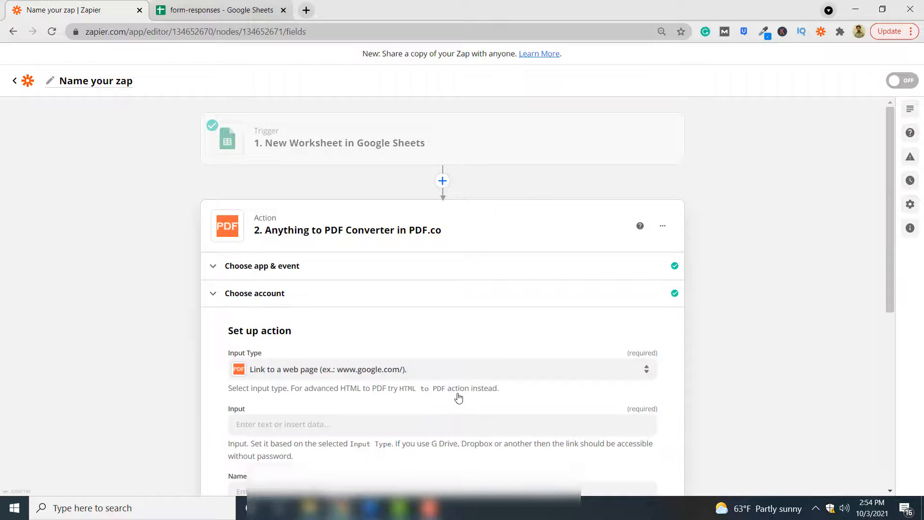
Set Input Type to 'Link to a CSV, XLS, XLSX, TXT spreadsheet file' and fetch the sheet URL.
{"action": "scroll", "scroll_direction": "down", "scroll_amount": 3}
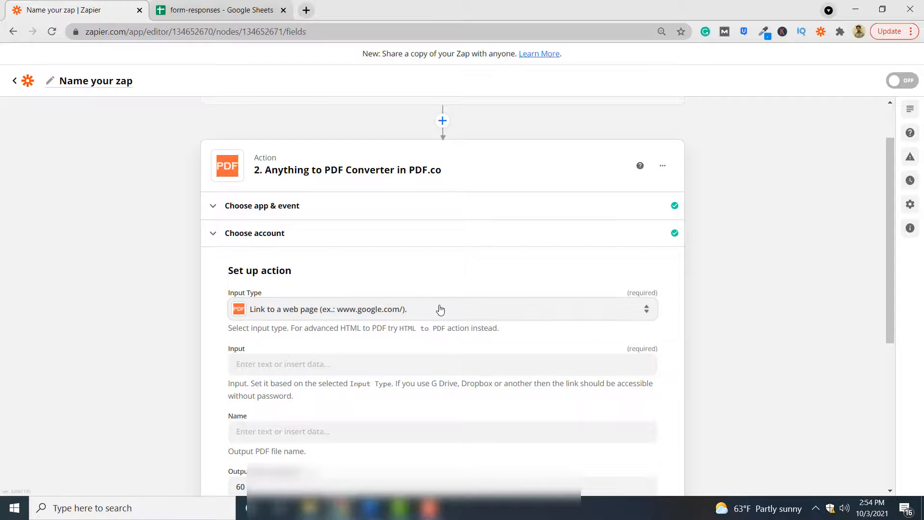
{"action": "left_click", "coordinate": [440, 309]}
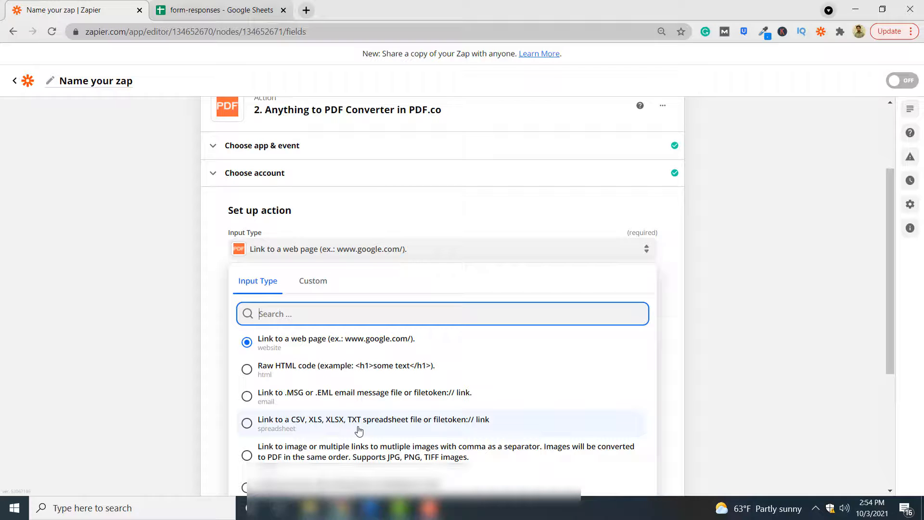
{"action": "left_click", "coordinate": [374, 423]}
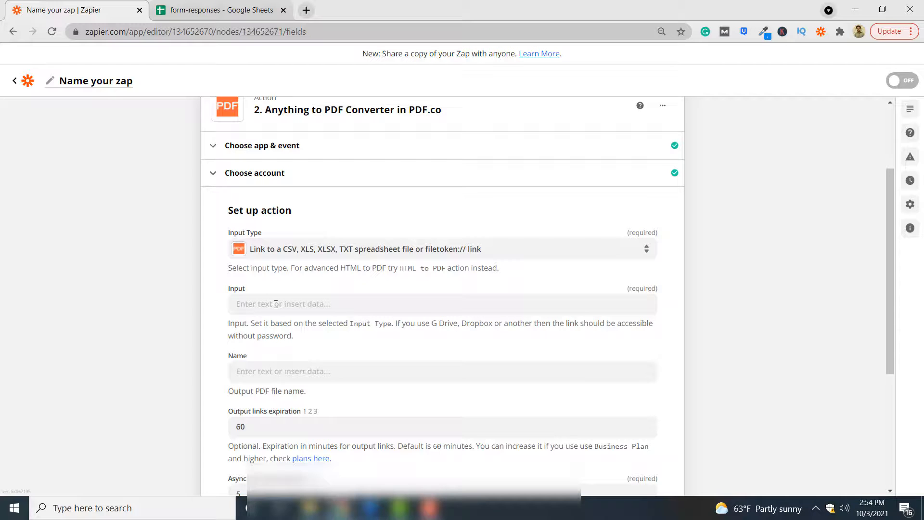
{"action": "left_click", "coordinate": [441, 303]}
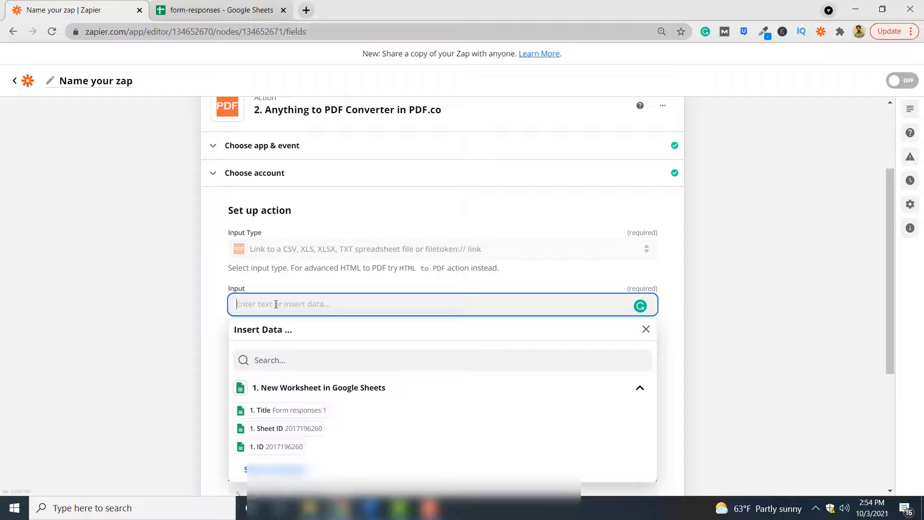
{"action": "left_click", "coordinate": [222, 10]}
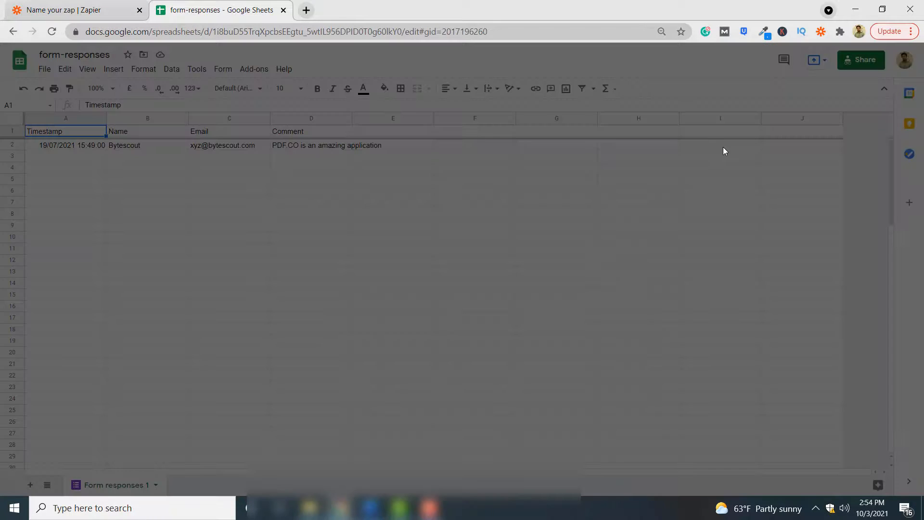
{"action": "left_click", "coordinate": [70, 10]}
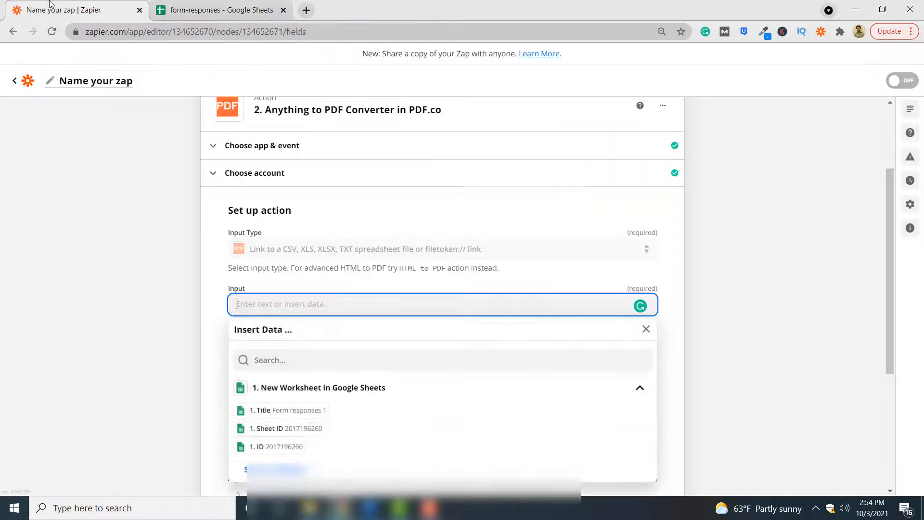
Use the Google Sheets URL as Input, name the result output.pdf, and continue to testing.
{"action": "type", "text": "https://docs.google.com/spreadsheets/d/1i8buD55TrqXpcbsEEgtu_5wtIL956DPID0T0g60lkY0/edit?usp=sharing"}
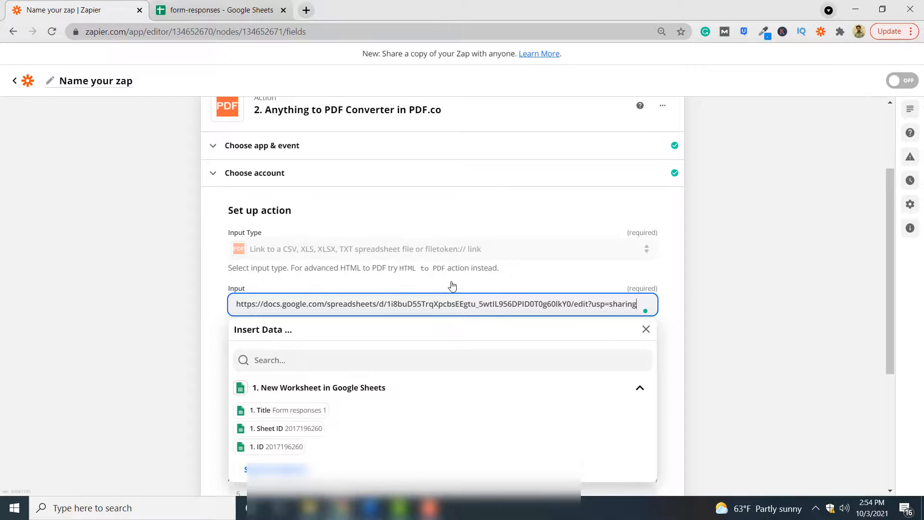
{"action": "left_click", "coordinate": [646, 329]}
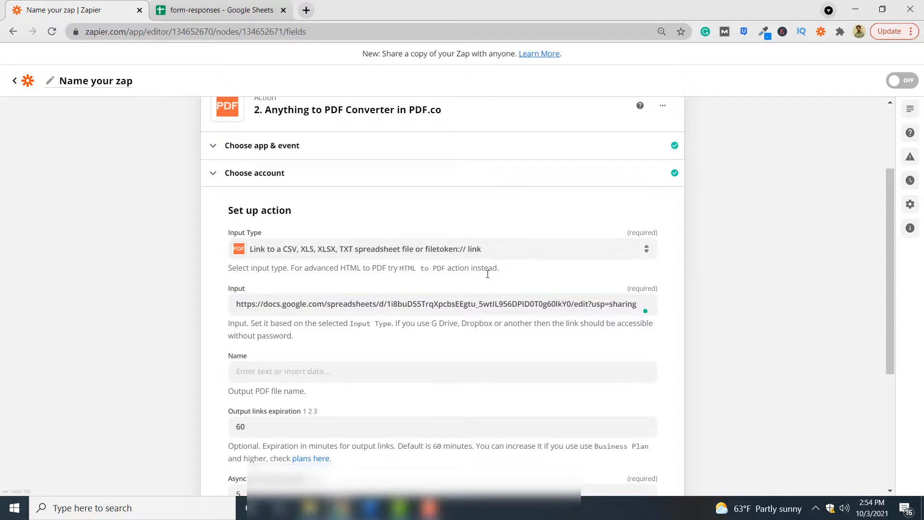
{"action": "left_click", "coordinate": [442, 370]}
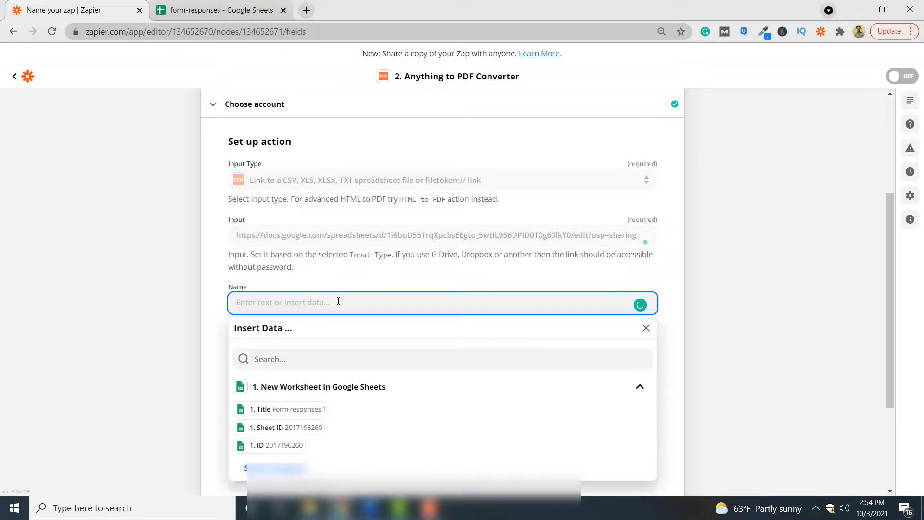
{"action": "type", "text": "output.pdf"}
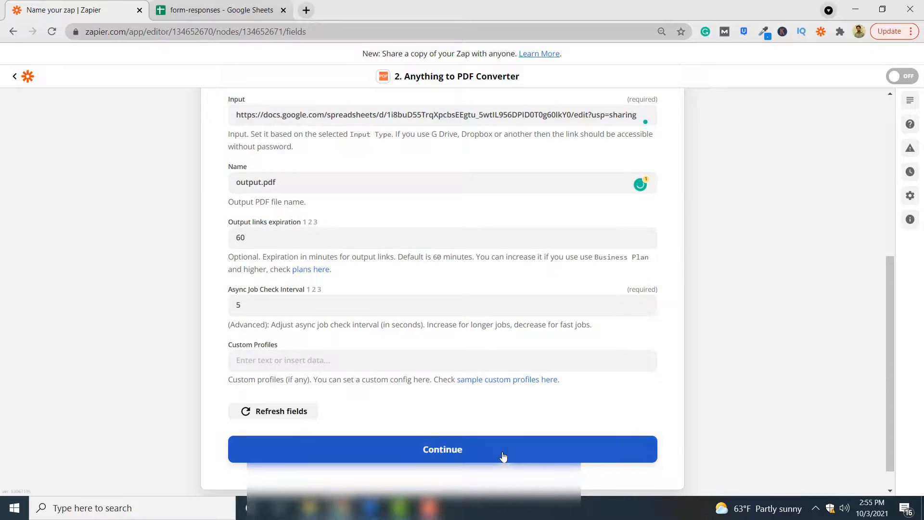
{"action": "left_click", "coordinate": [442, 448]}
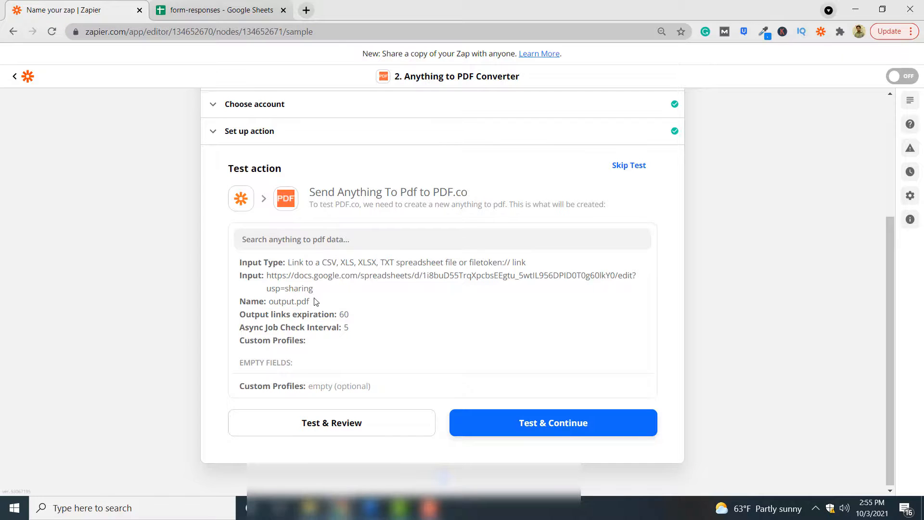
{"action": "mouse_move", "coordinate": [569, 372]}
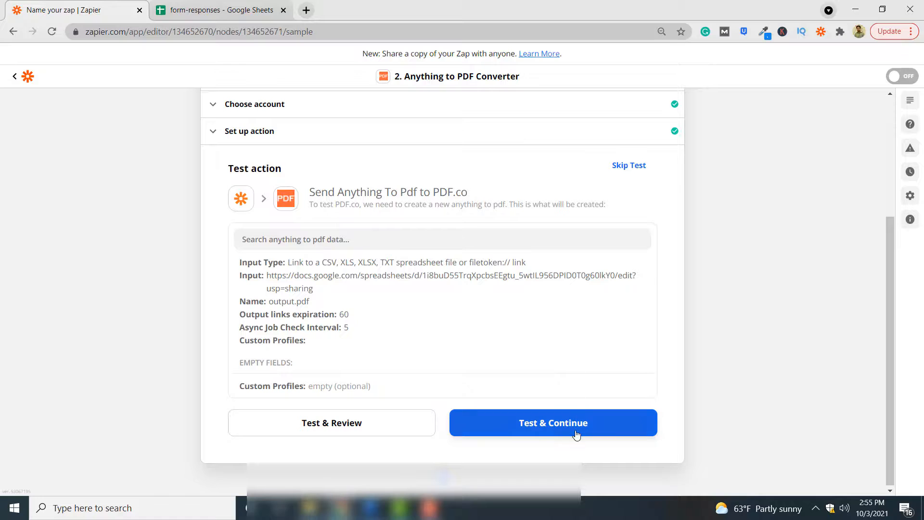
Run the conversion test and open the generated output.pdf url in a new tab.
{"action": "left_click", "coordinate": [553, 423]}
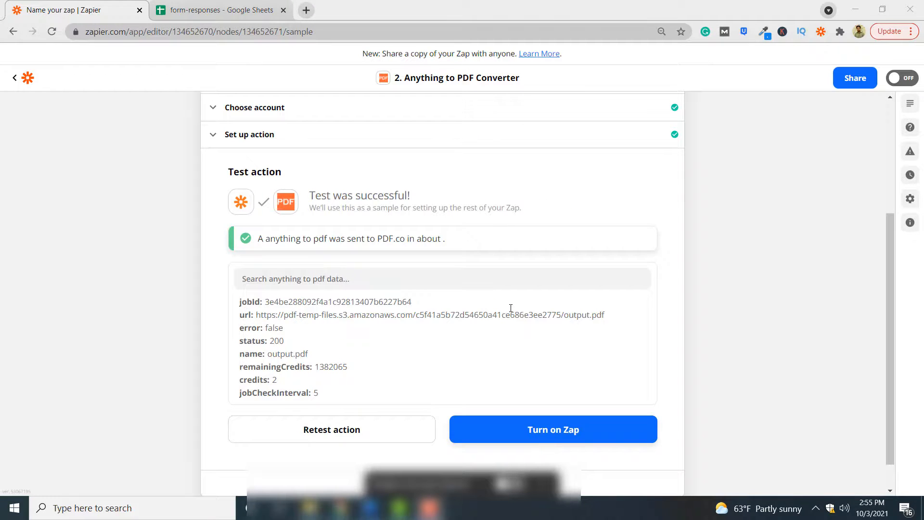
{"action": "mouse_move", "coordinate": [412, 264]}
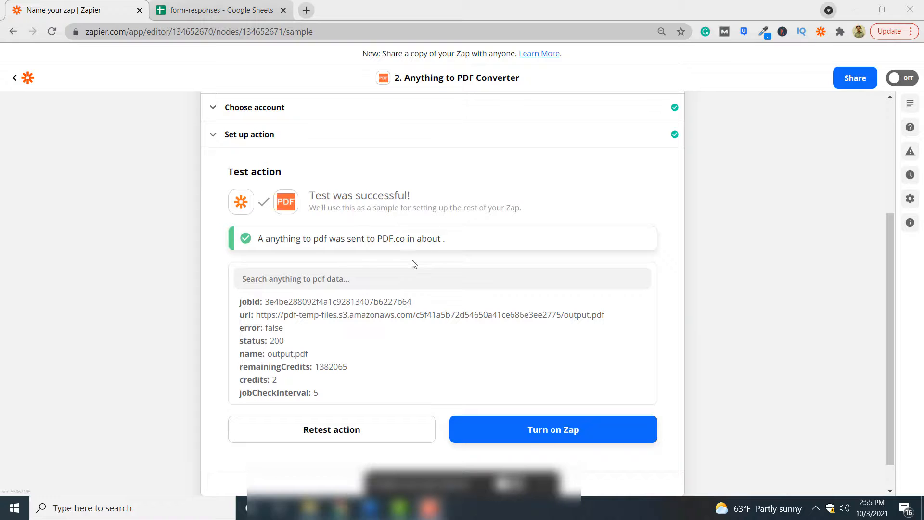
{"action": "left_click_drag", "start_coordinate": [256, 314], "coordinate": [604, 313]}
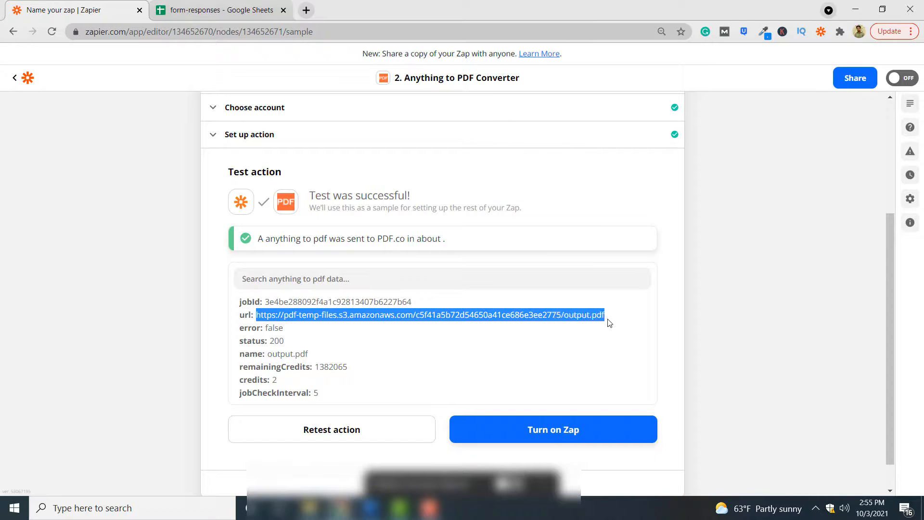
{"action": "mouse_move", "coordinate": [450, 307]}
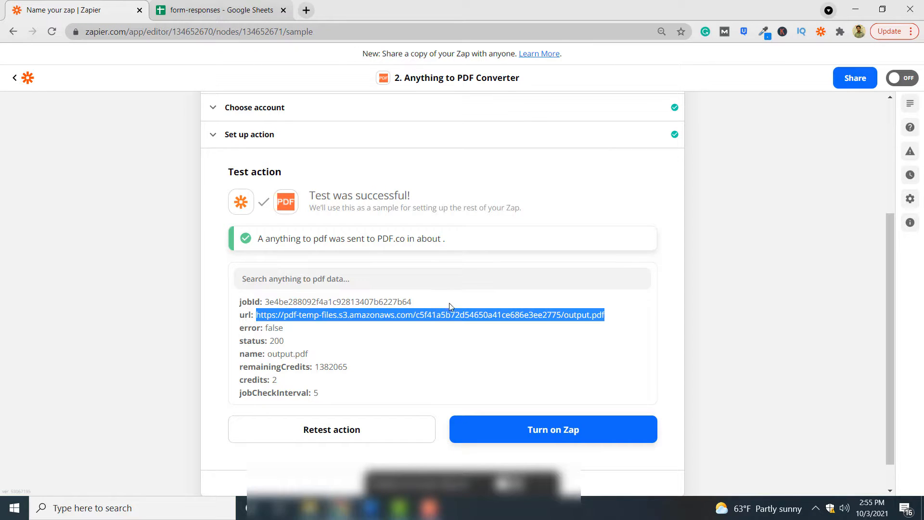
{"action": "right_click", "coordinate": [429, 314]}
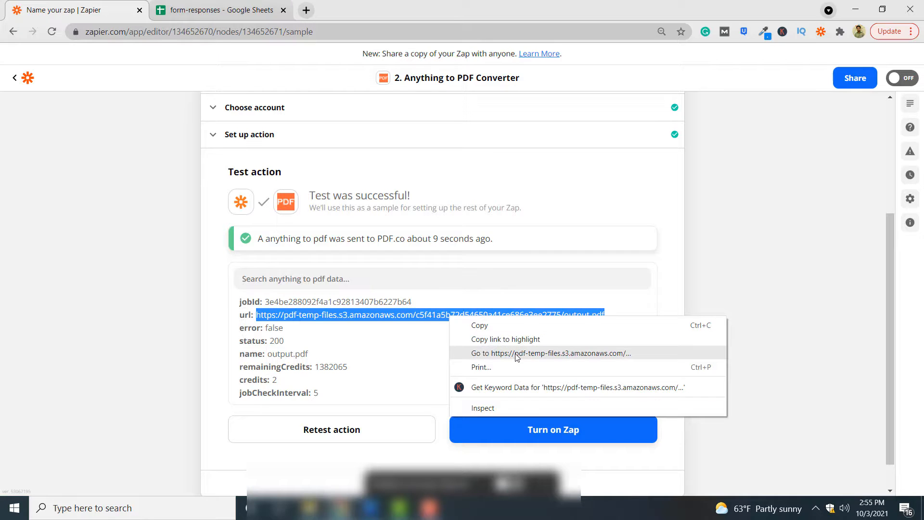
{"action": "left_click", "coordinate": [529, 353]}
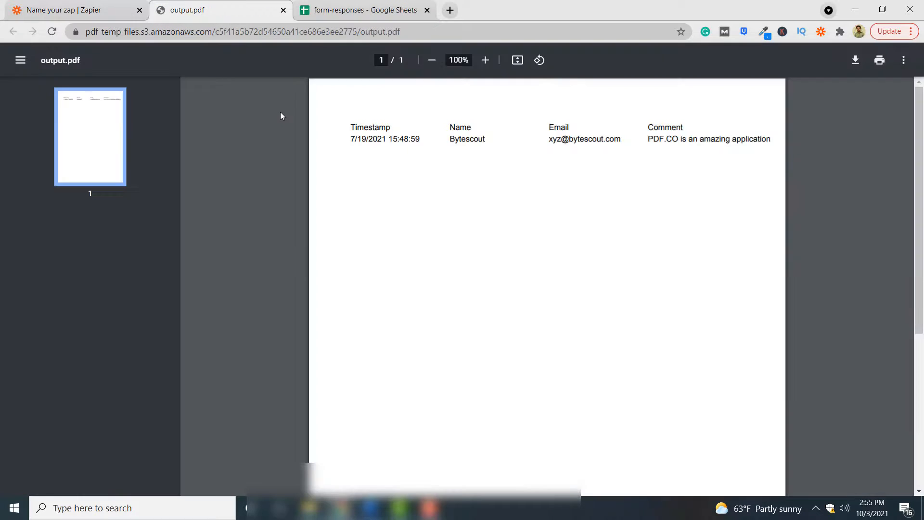
{"action": "mouse_move", "coordinate": [626, 157]}
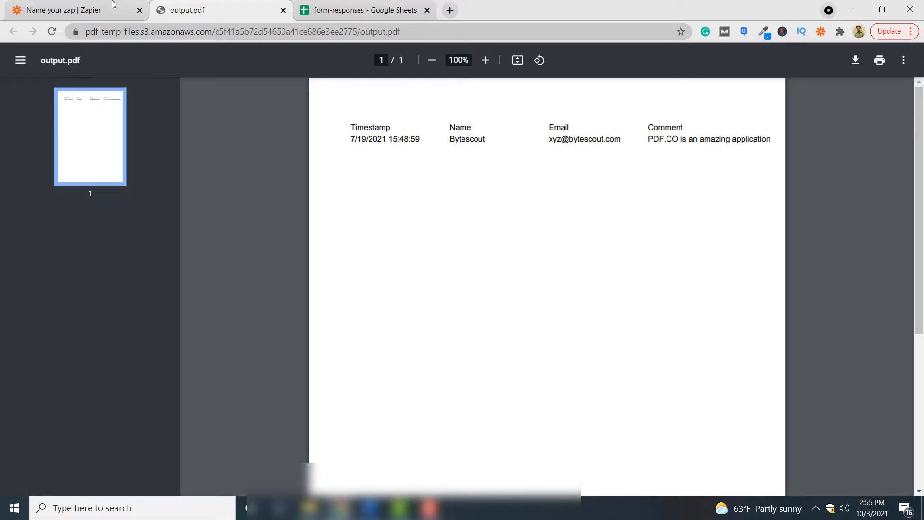
{"action": "mouse_move", "coordinate": [68, 9]}
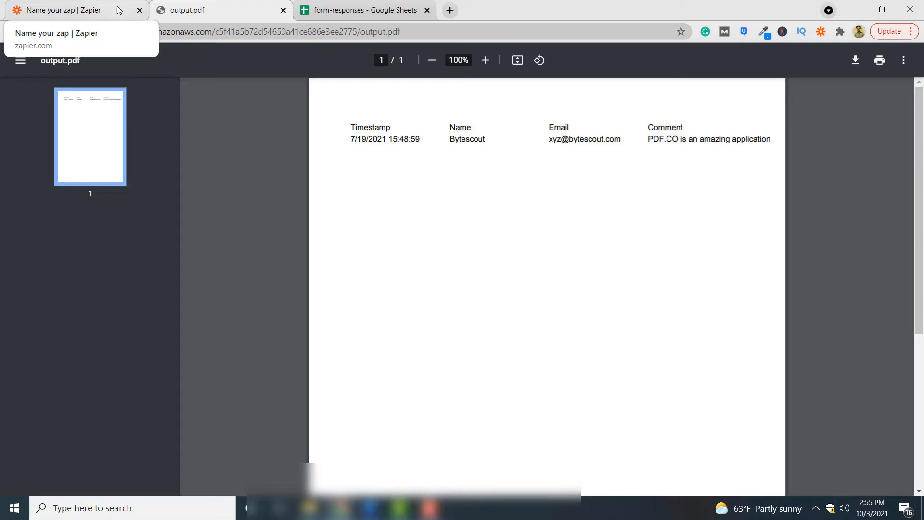
After reviewing output.pdf, switch back to the zap editor tab.
{"action": "left_click", "coordinate": [59, 9]}
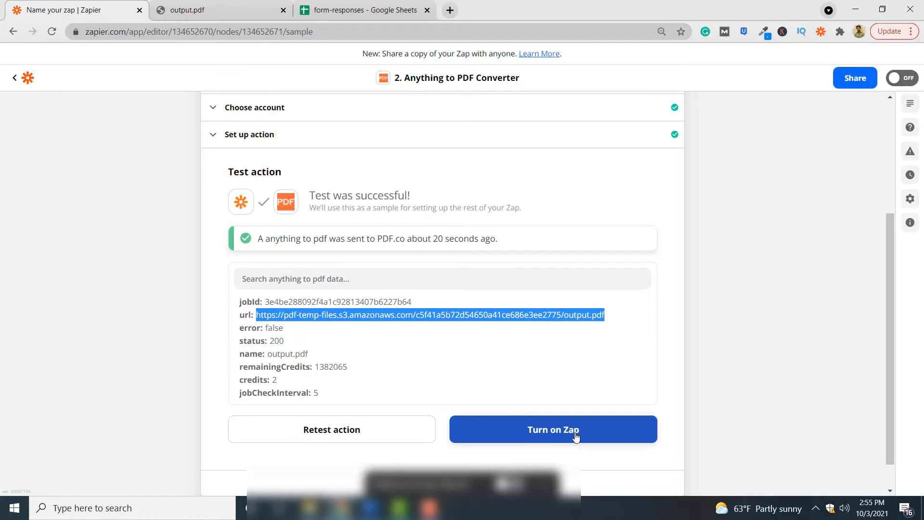
{"action": "mouse_move", "coordinate": [700, 370]}
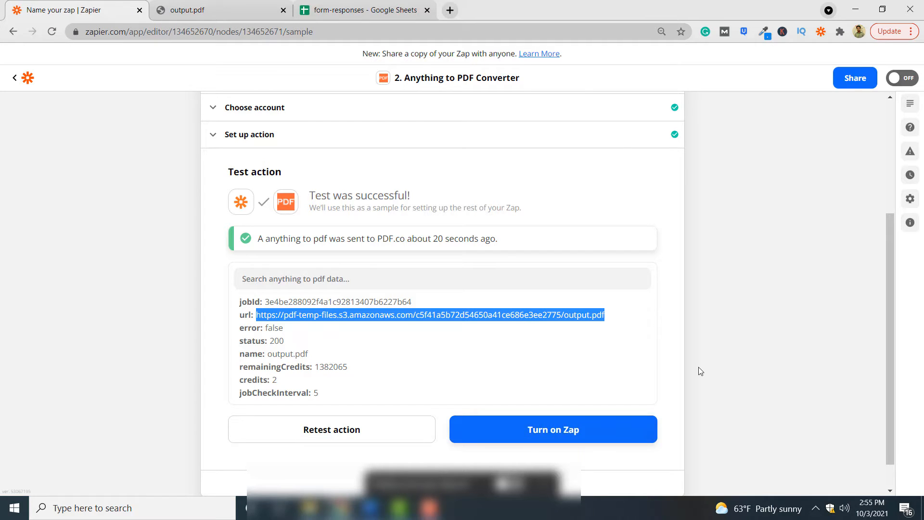